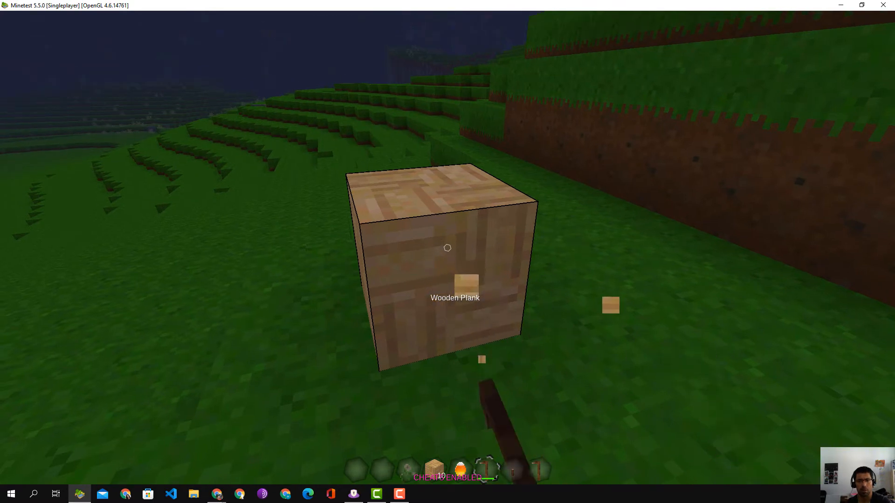
Step: Pummel the wooden plank block into flat plank pieces, then pick the stick back up
left_click(448, 247)
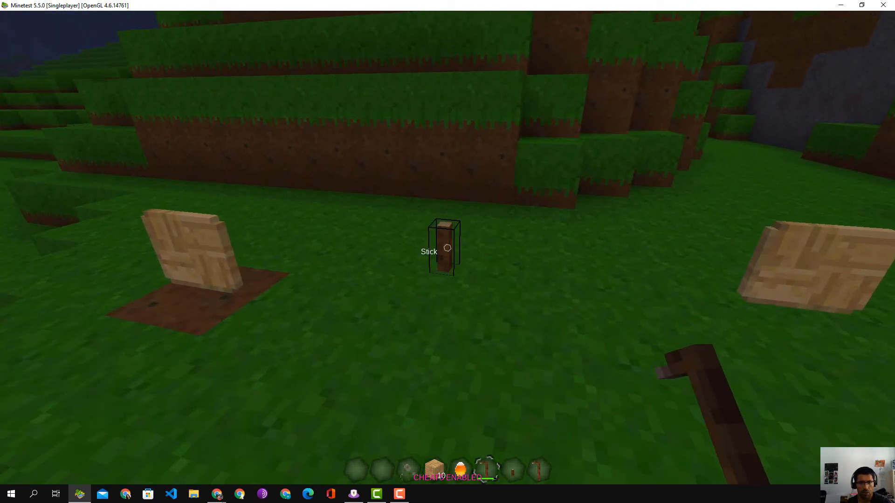
left_click(446, 248)
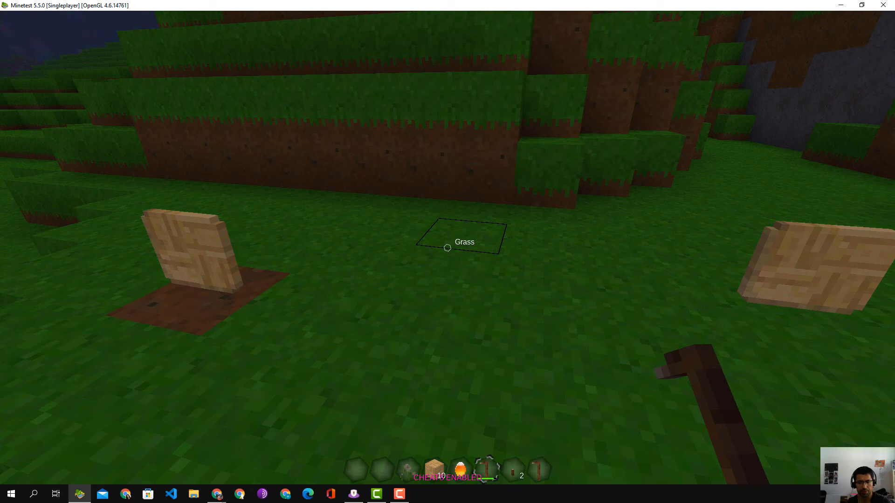